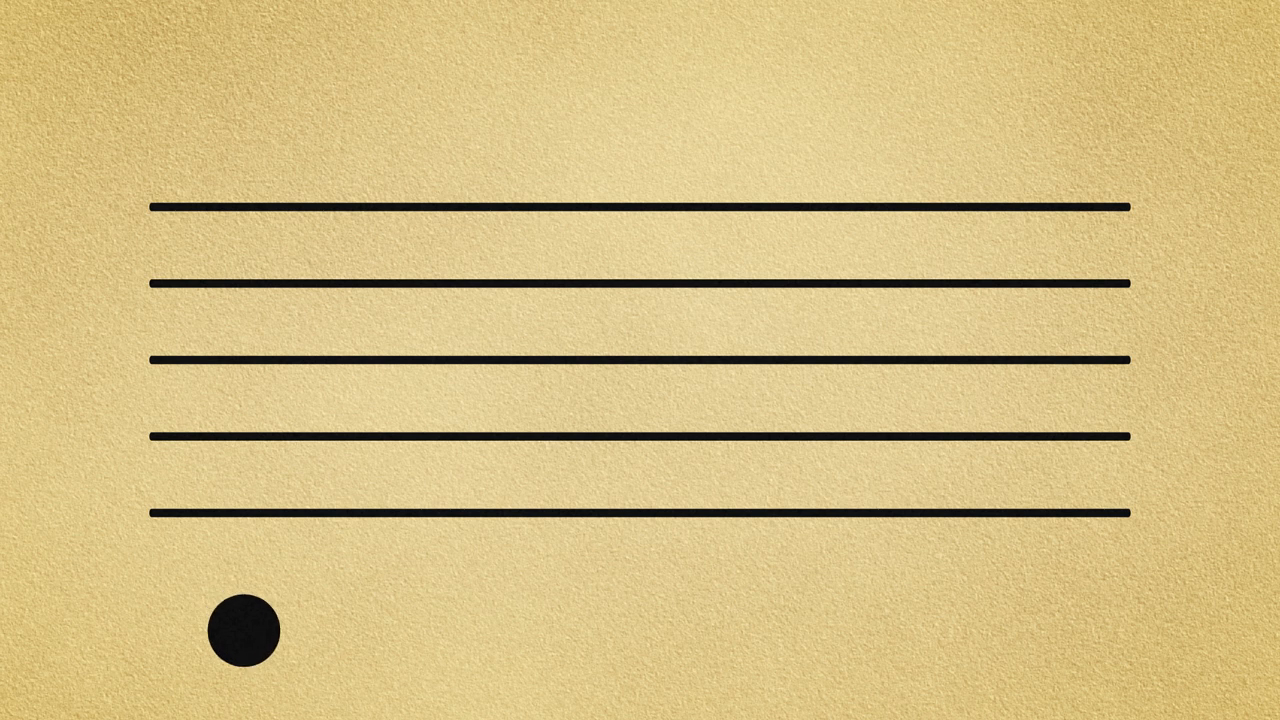
{"action": "left_click_drag", "start_coordinate": [240, 630], "coordinate": [330, 330]}
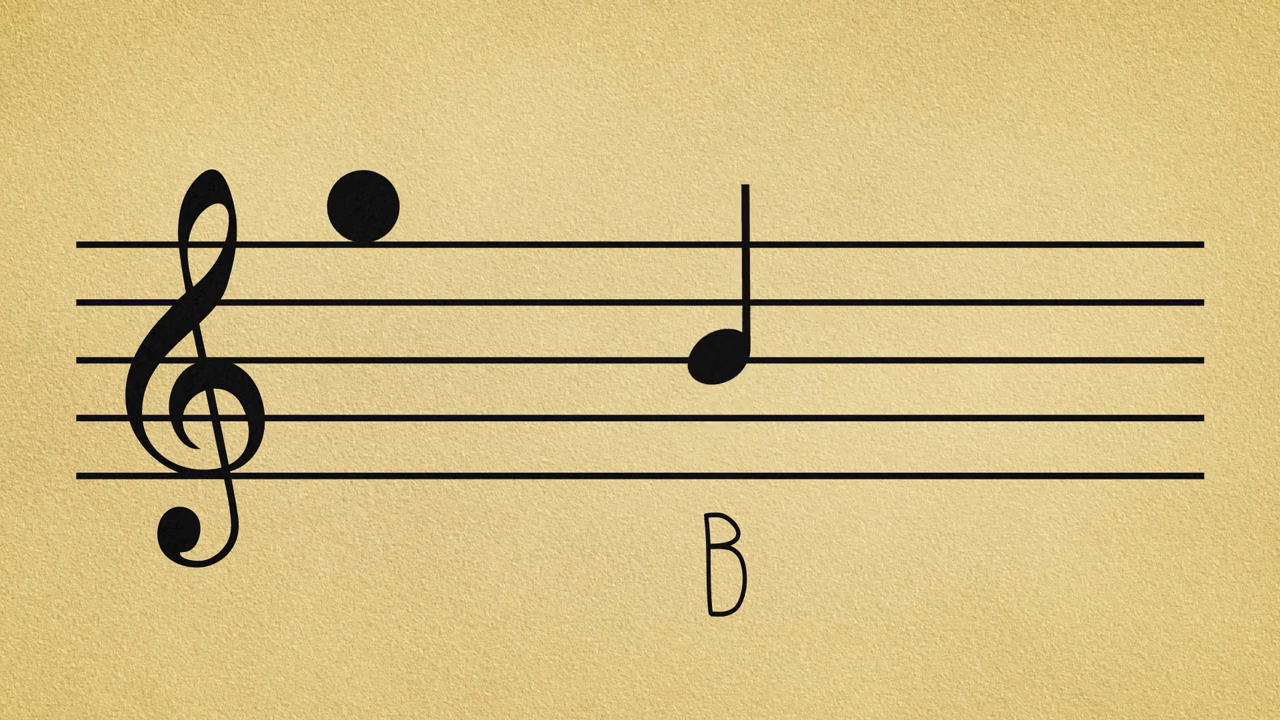
{"action": "left_click", "coordinate": [720, 360]}
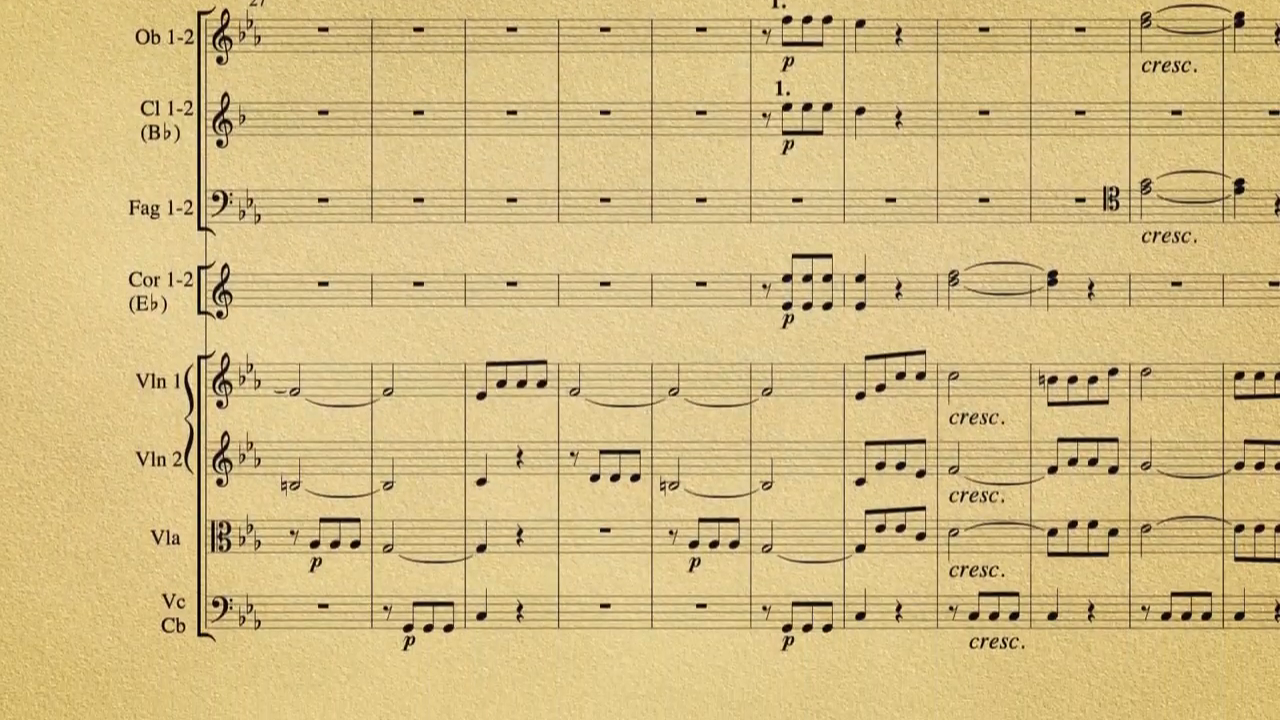
{"action": "scroll", "scroll_direction": "down", "scroll_amount": 3}
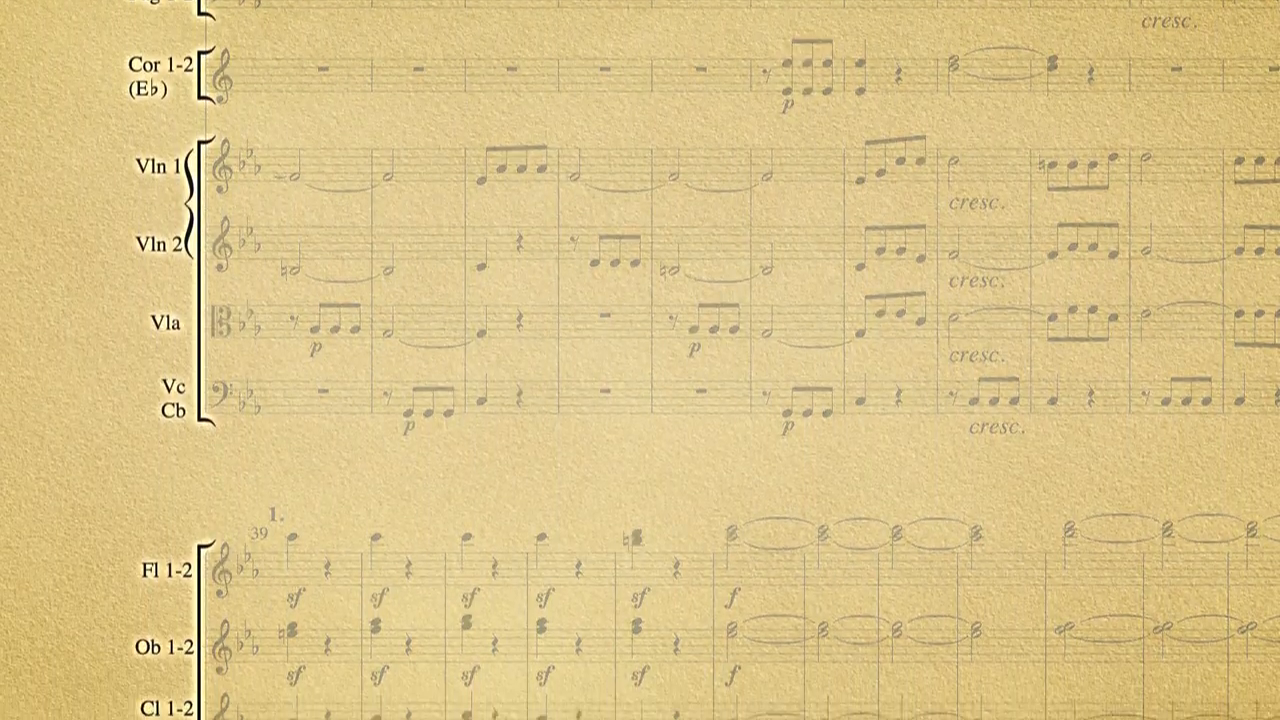
{"action": "scroll", "scroll_direction": "down", "scroll_amount": 3}
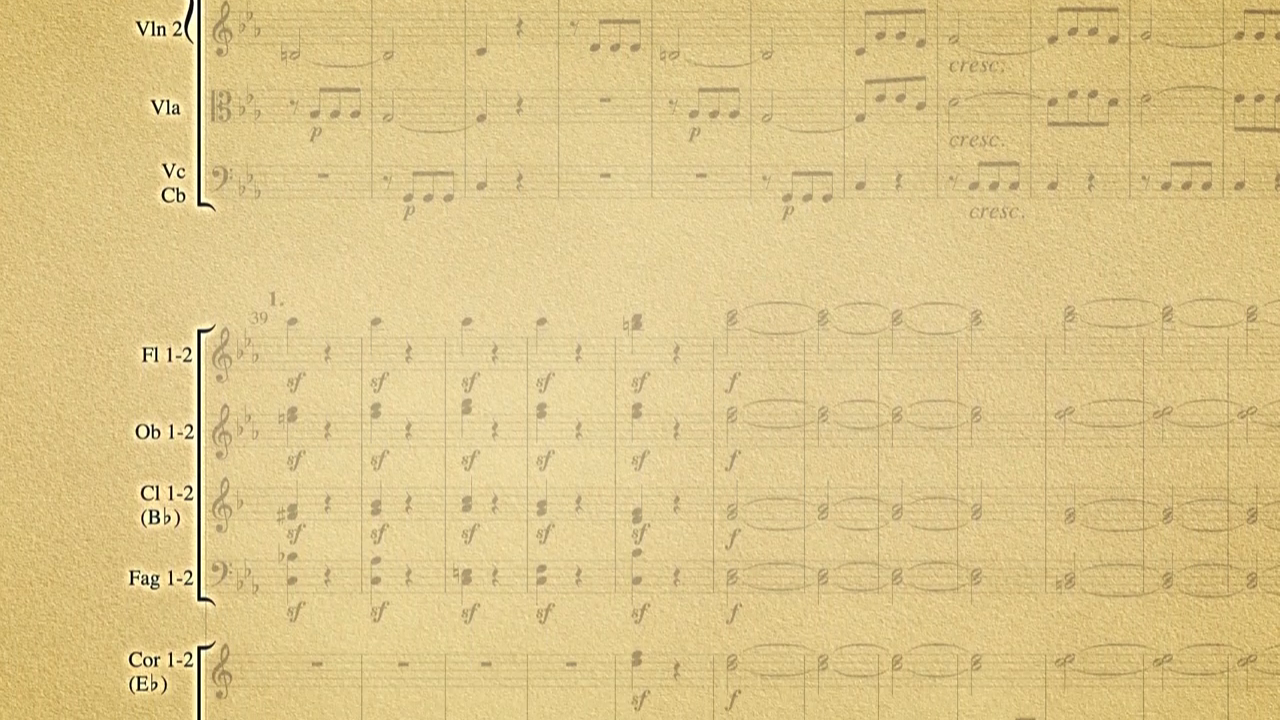
{"action": "scroll", "scroll_direction": "down", "scroll_amount": 3}
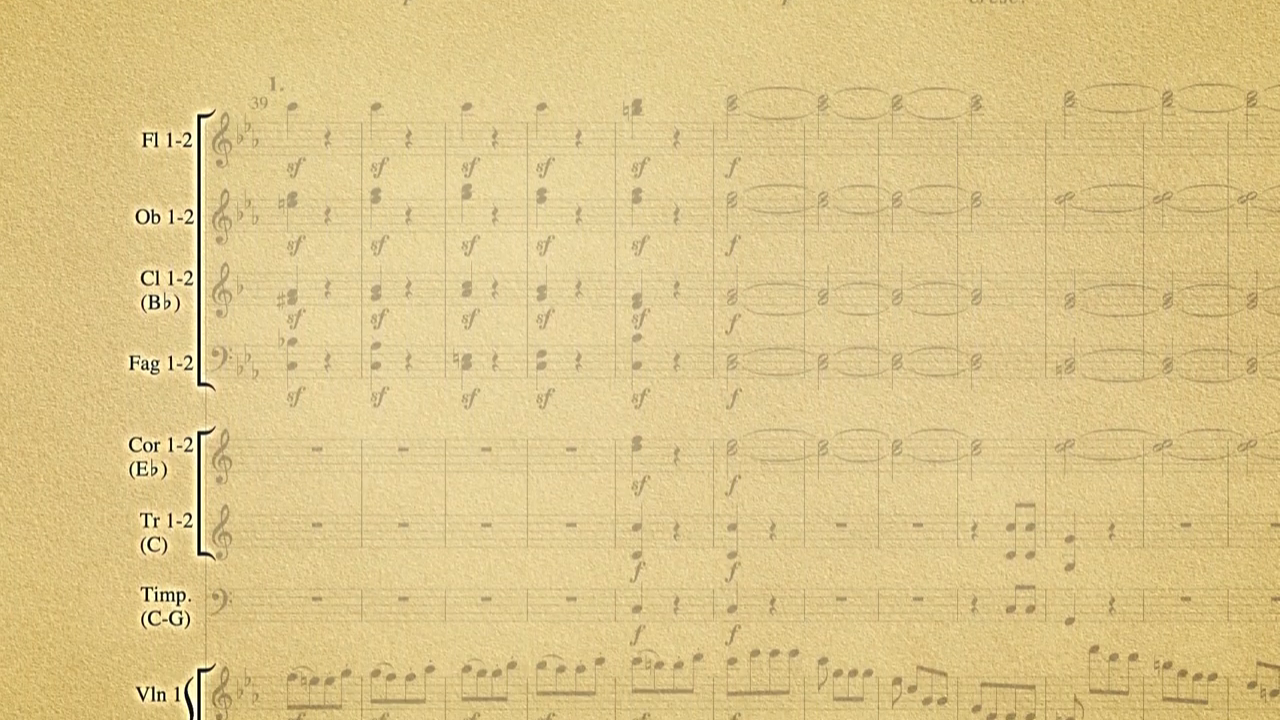
{"action": "scroll", "scroll_direction": "down", "scroll_amount": 3}
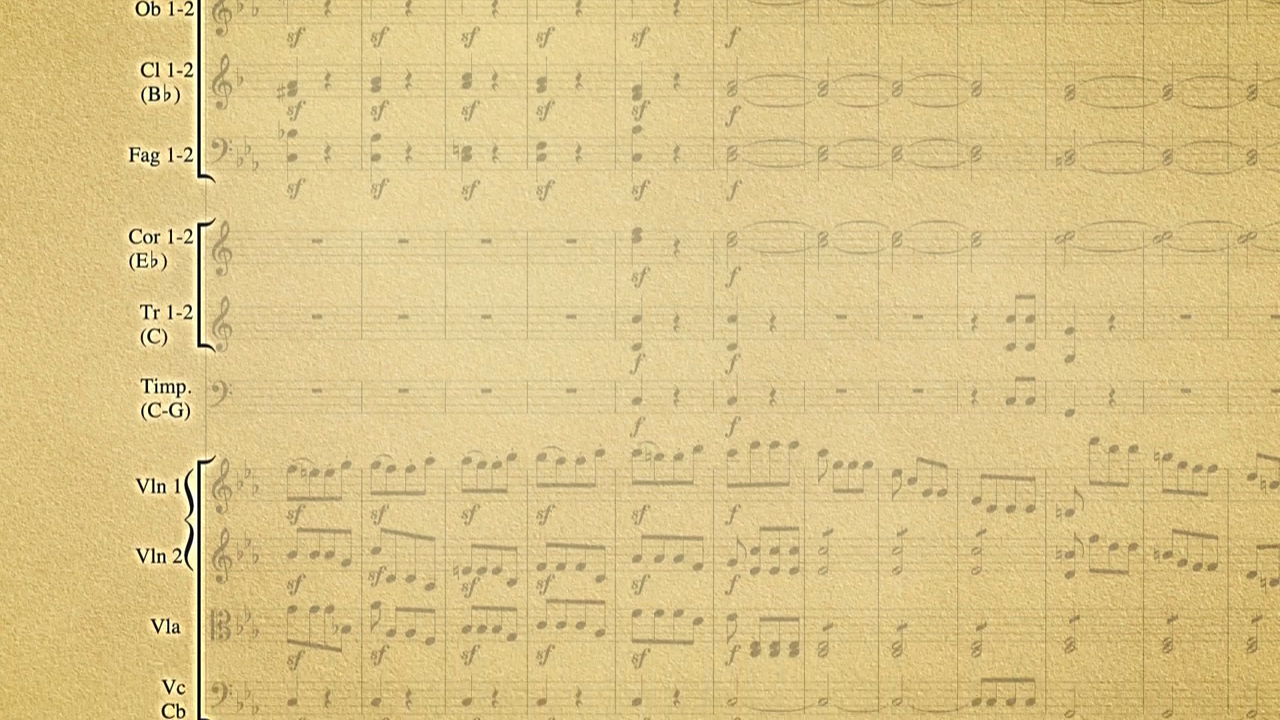